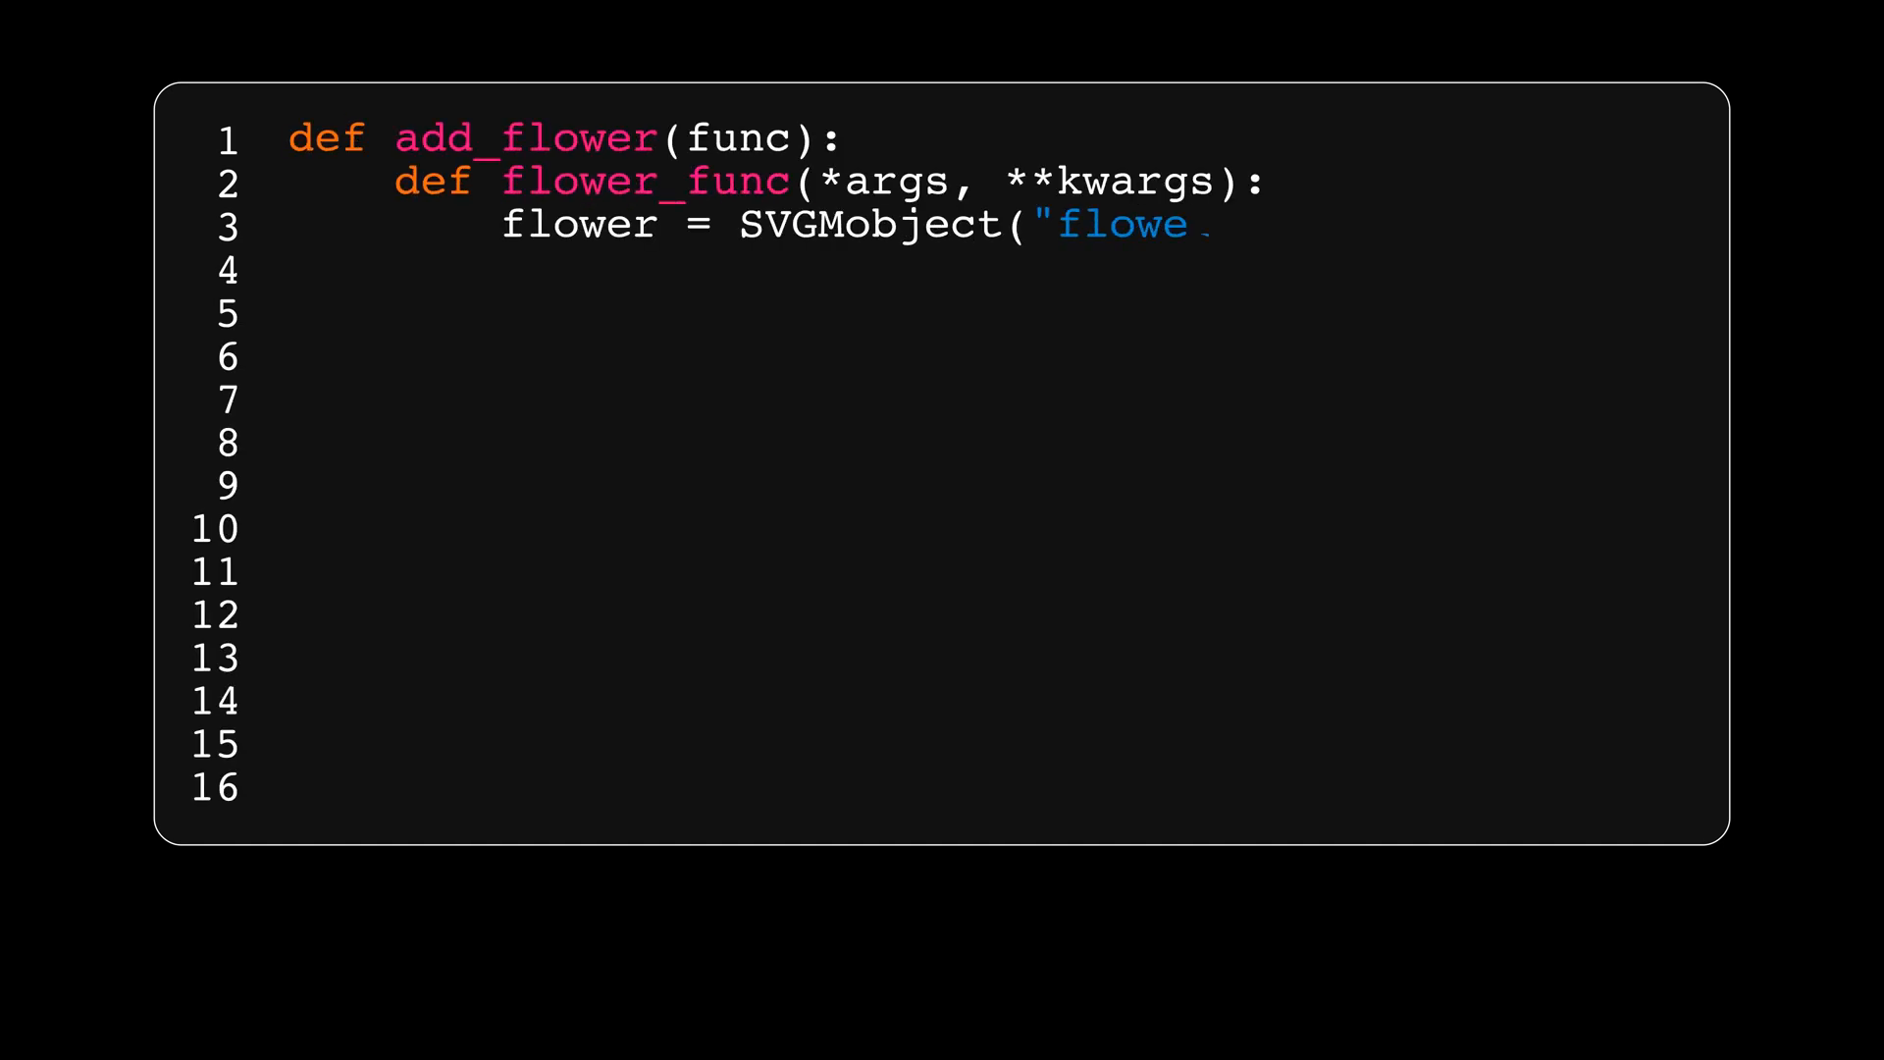
pyautogui.write('r.svg").scale(0.5)')
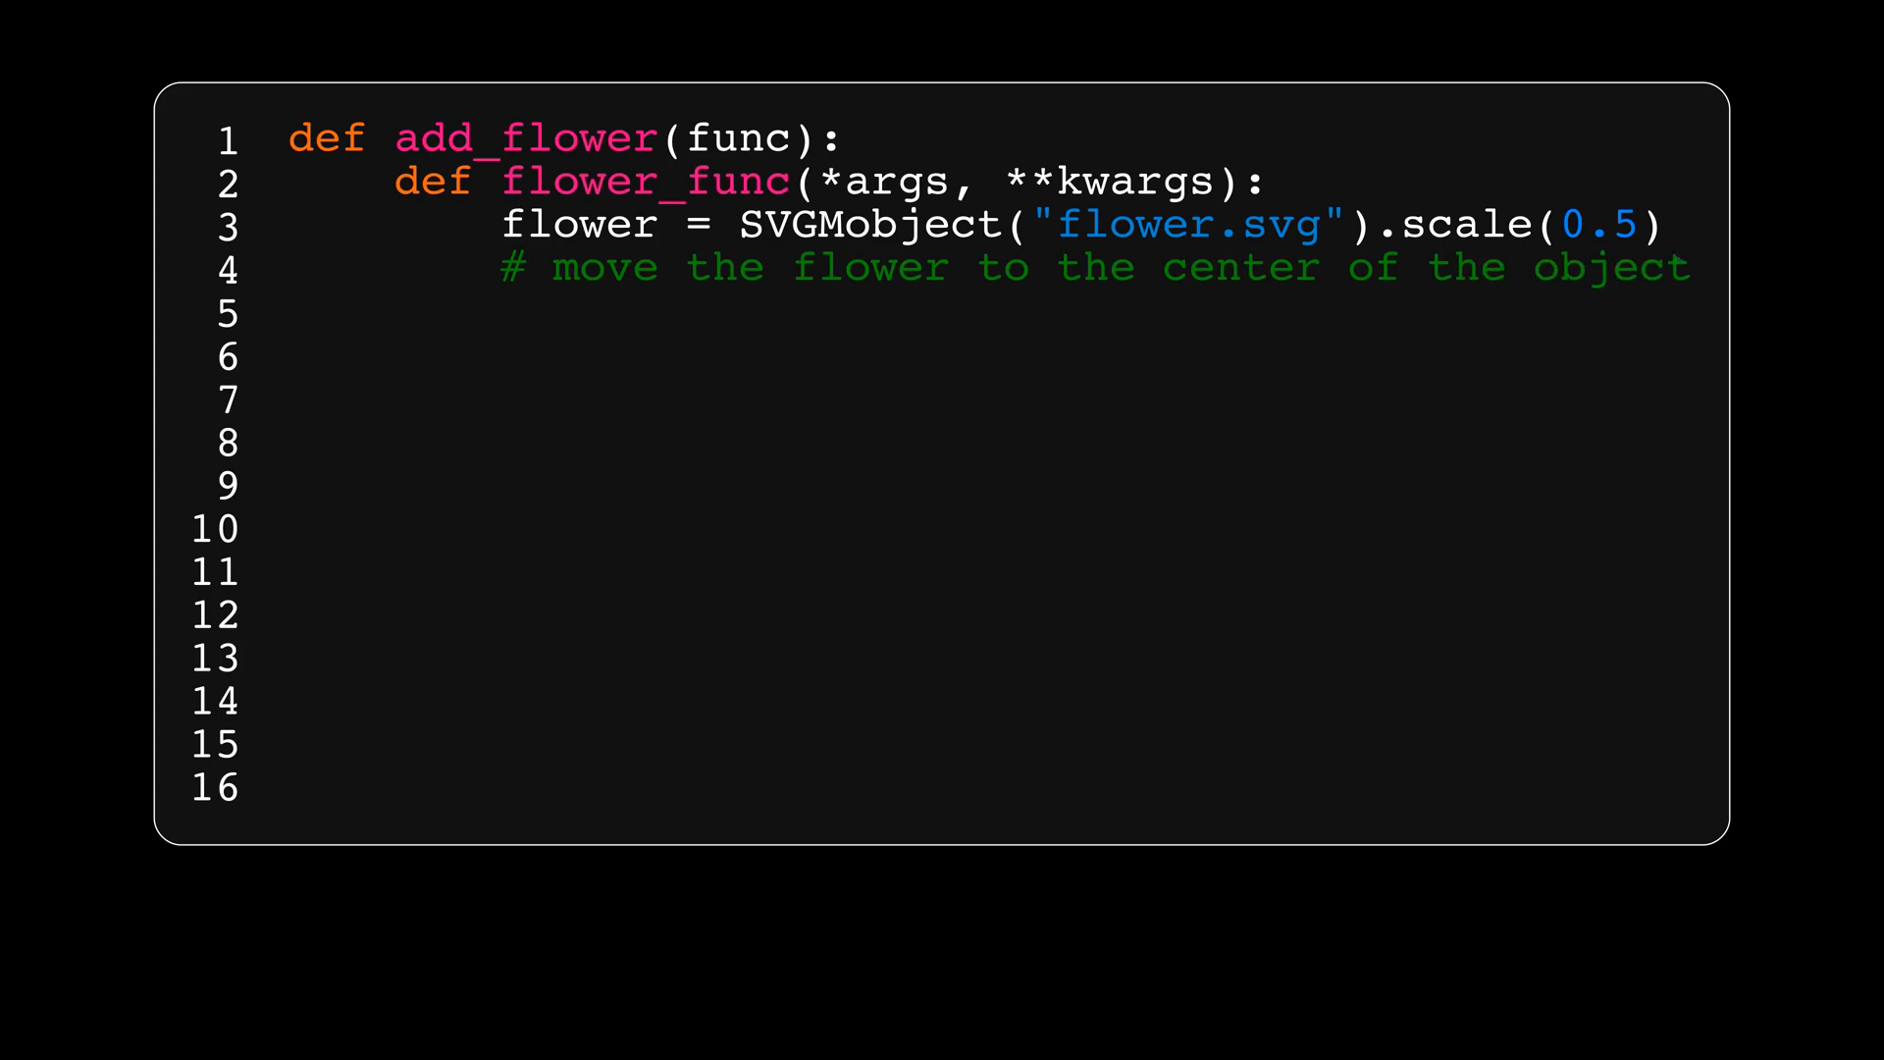
pyautogui.write('return flower_func')
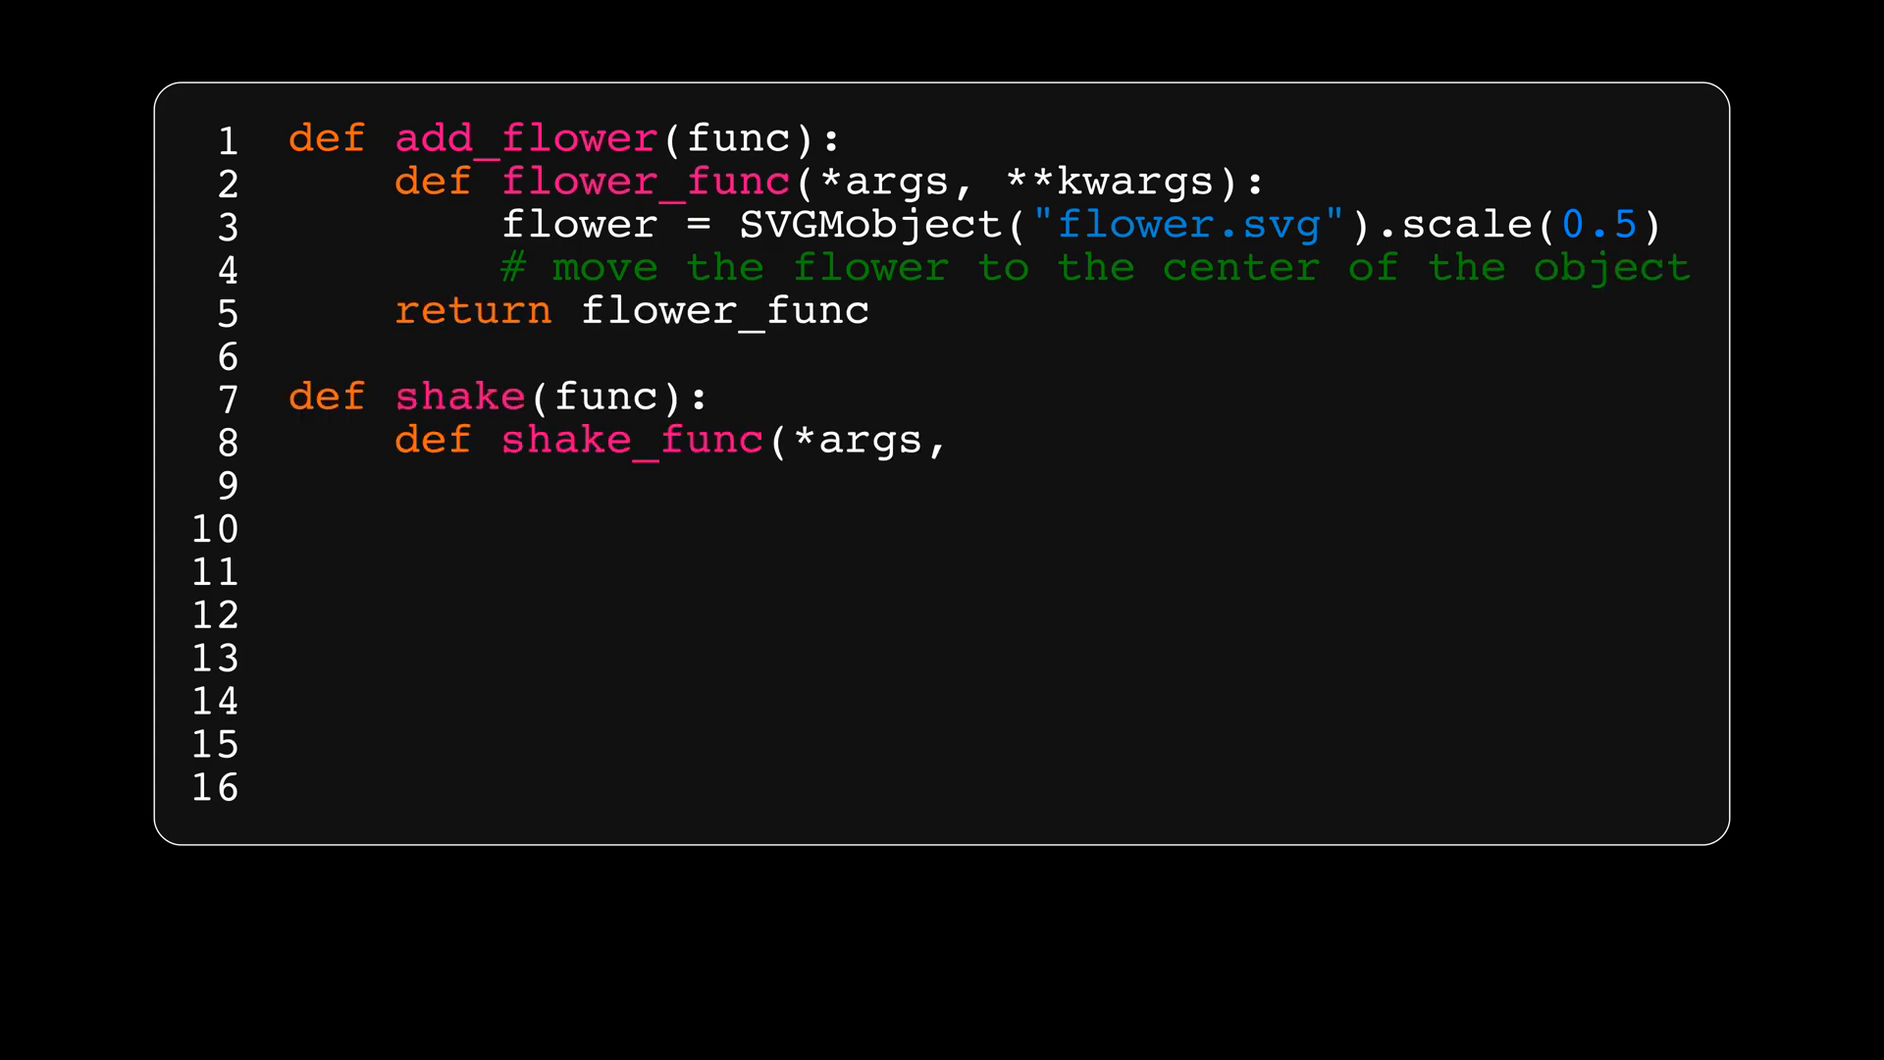
pyautogui.write('**kwargs):')
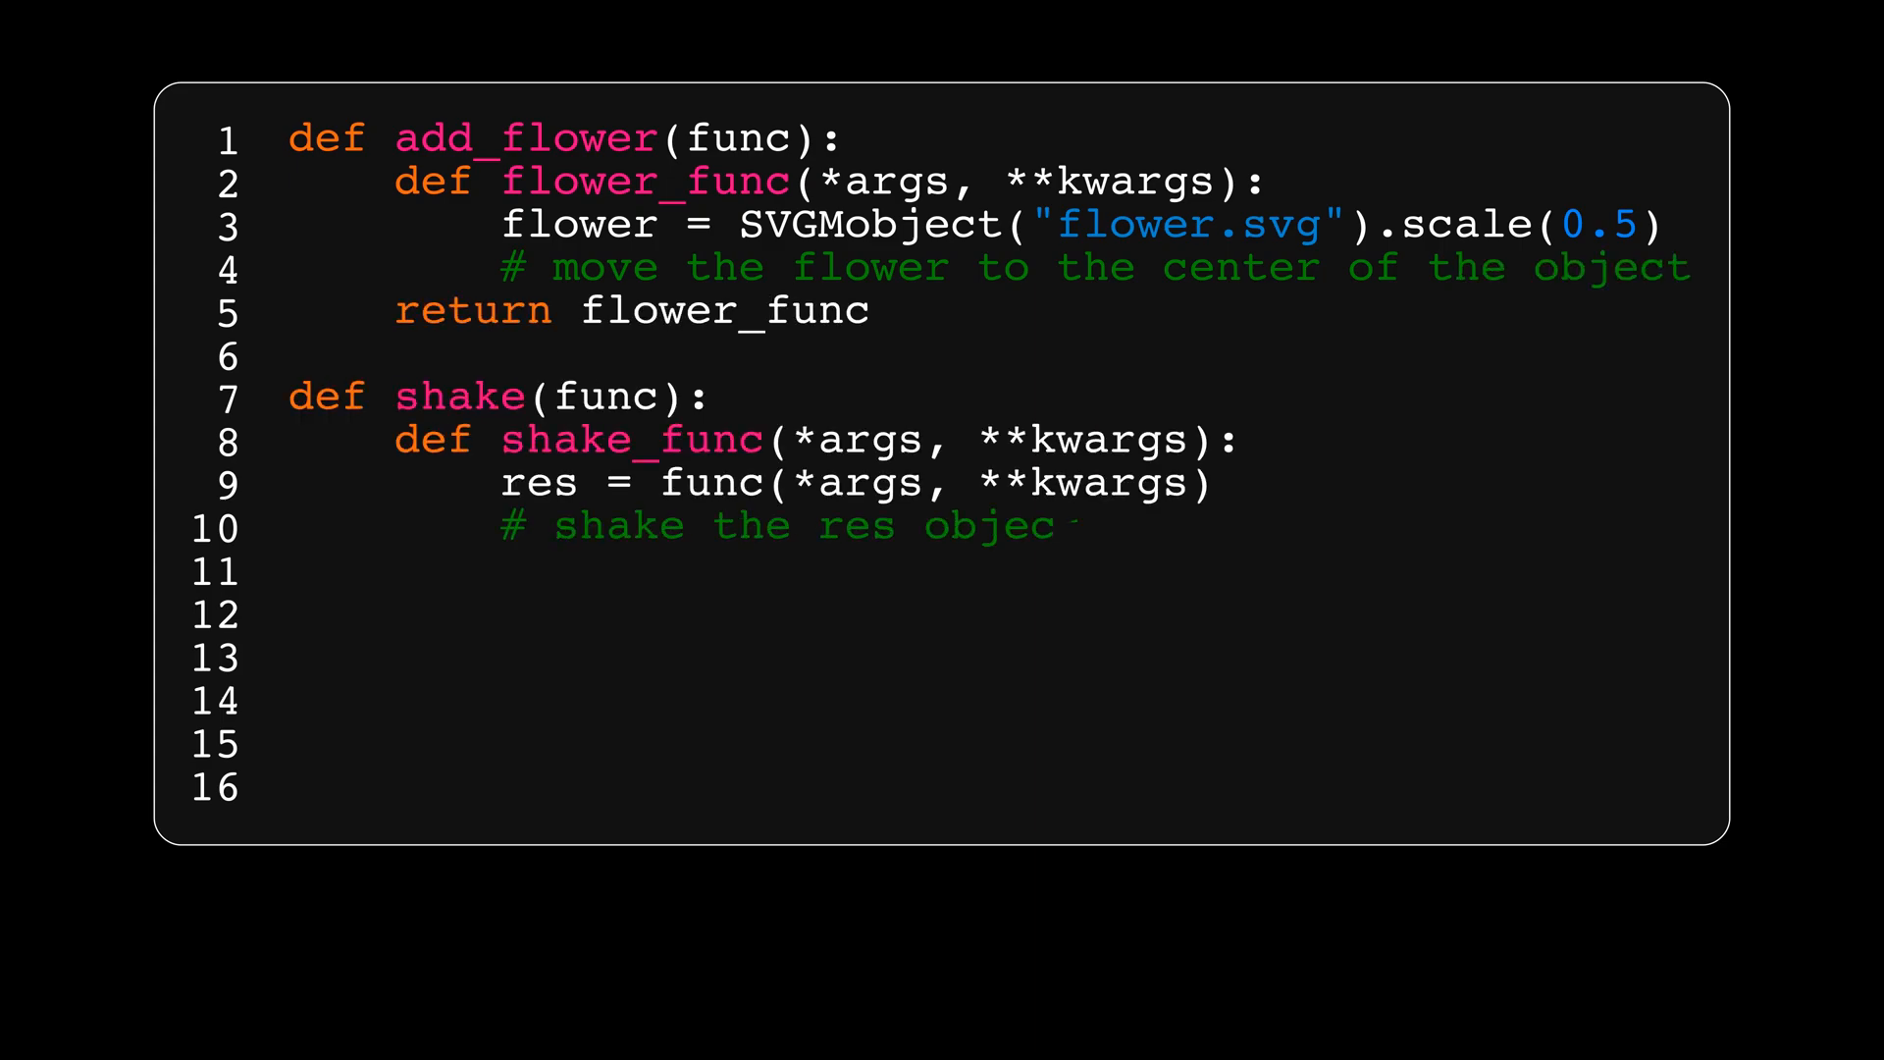